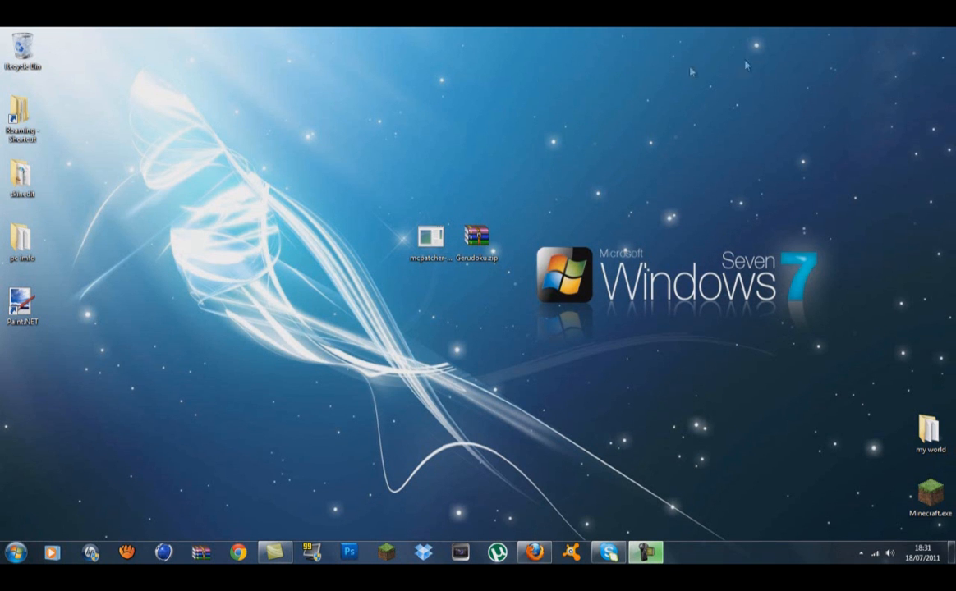
pyautogui.moveTo(472, 72)
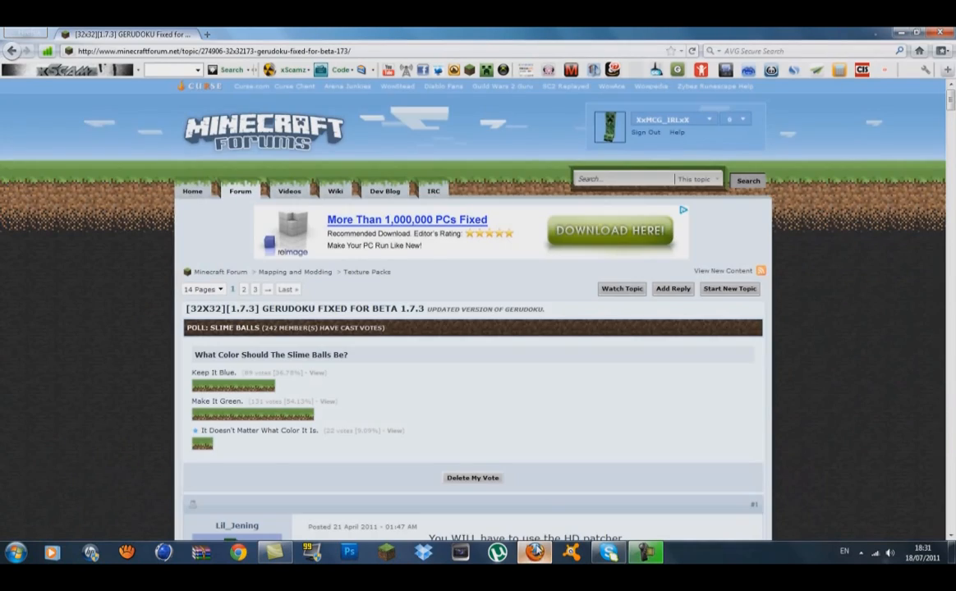
pyautogui.scroll(-3)
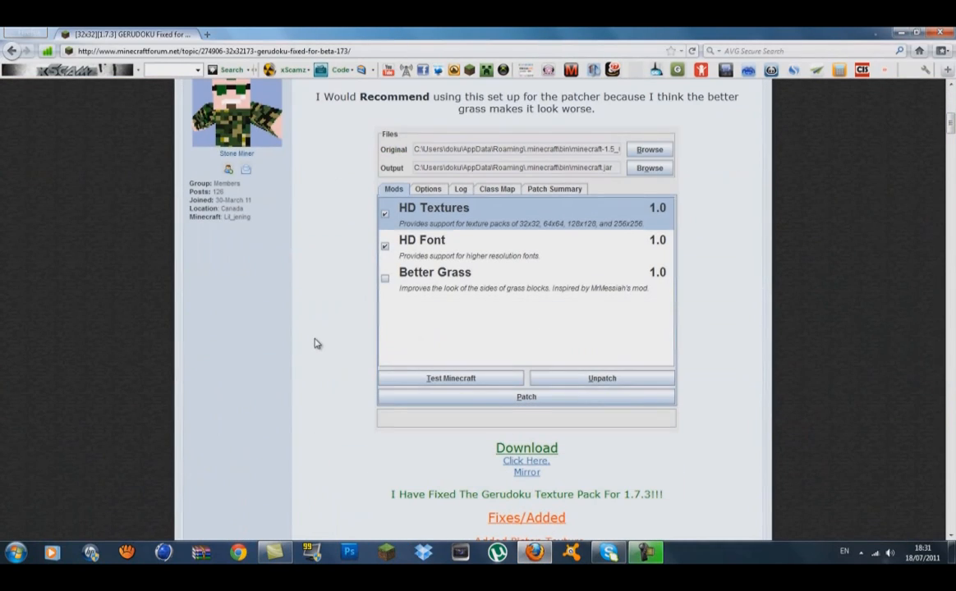
pyautogui.scroll(-3)
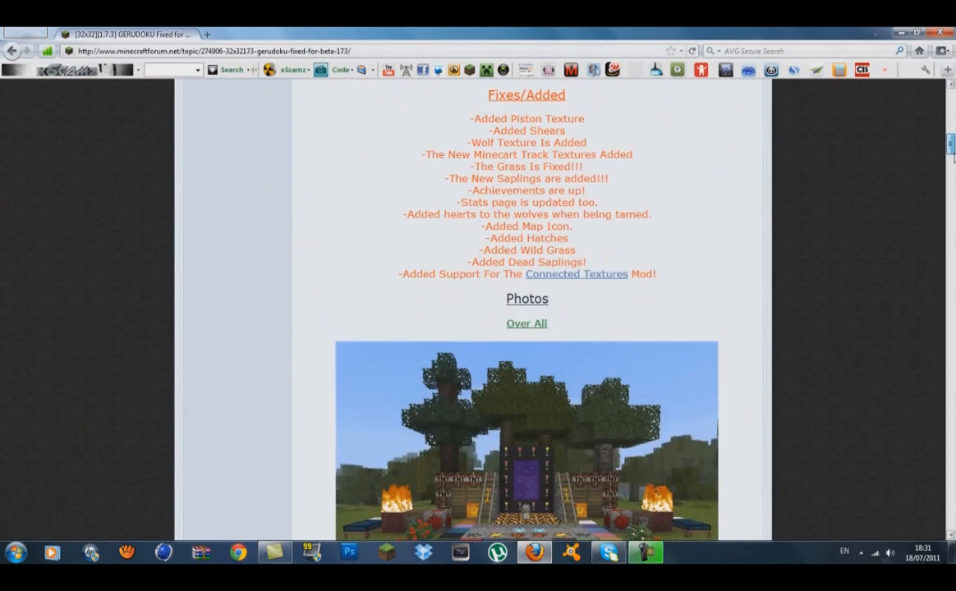
pyautogui.scroll(-3)
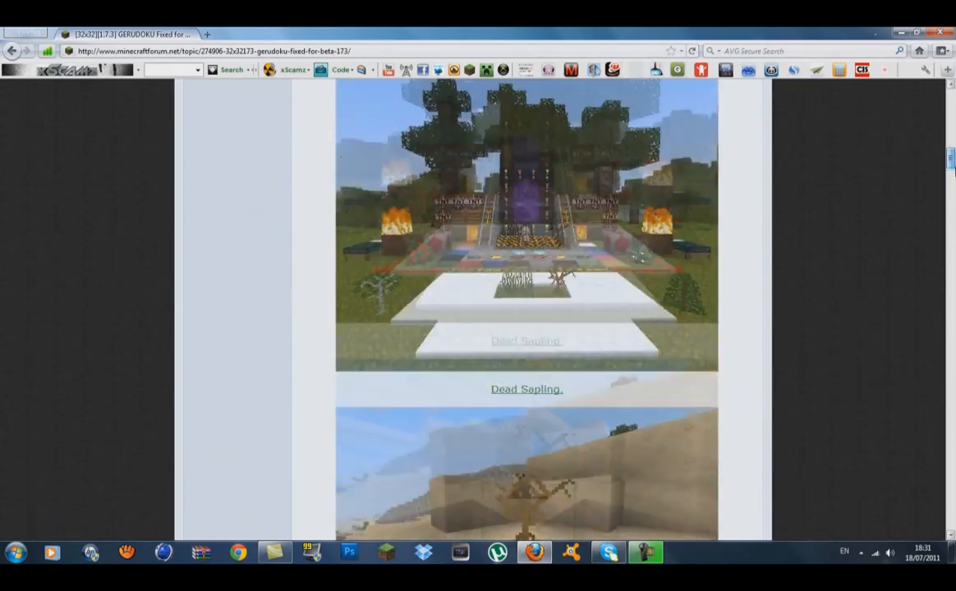
pyautogui.scroll(-3)
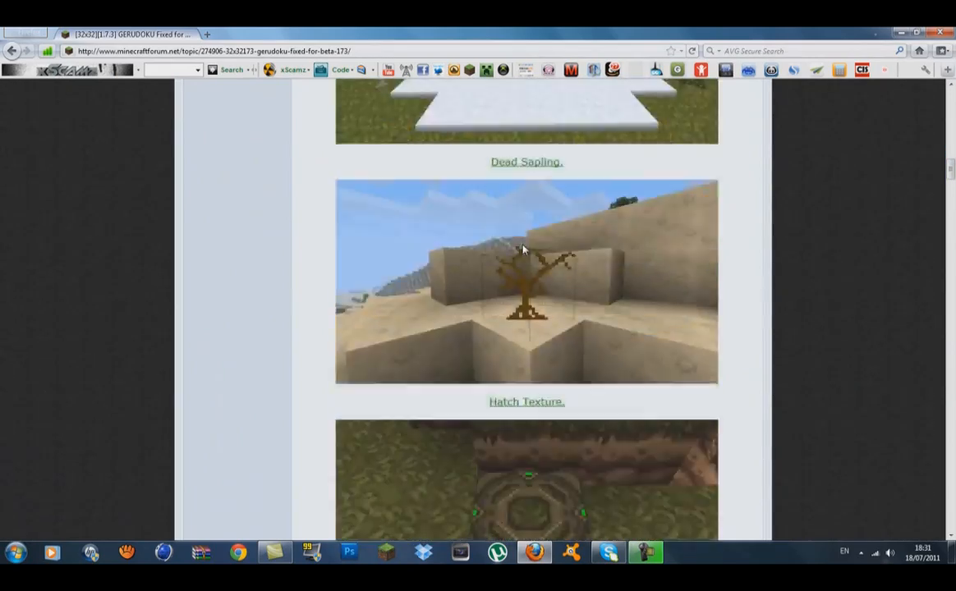
pyautogui.scroll(-3)
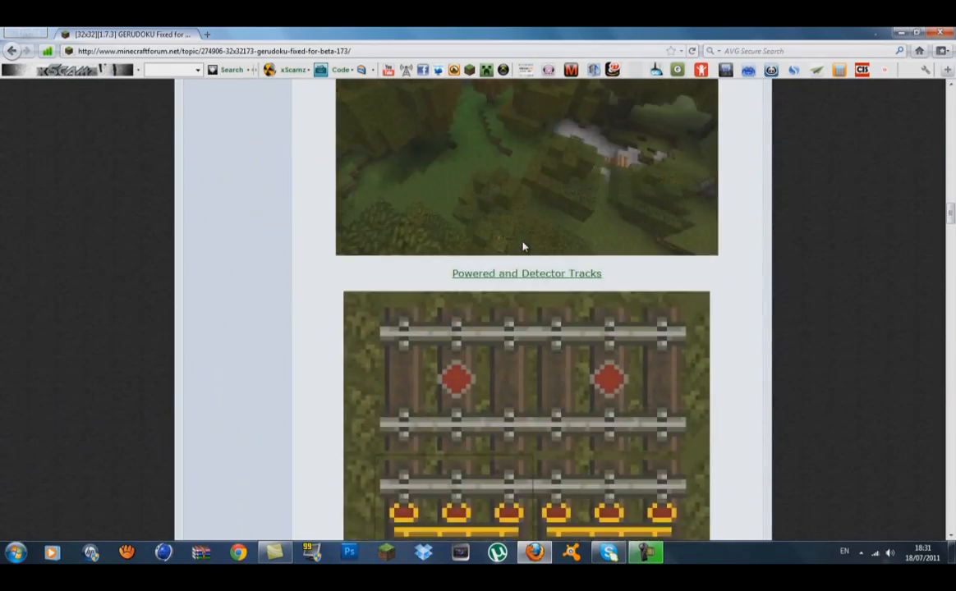
pyautogui.scroll(-3)
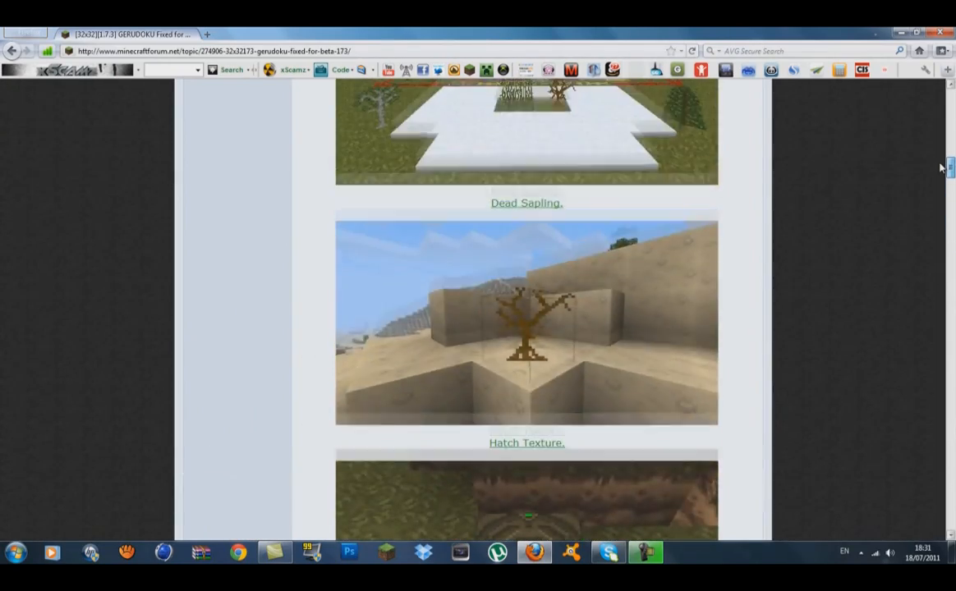
pyautogui.scroll(3)
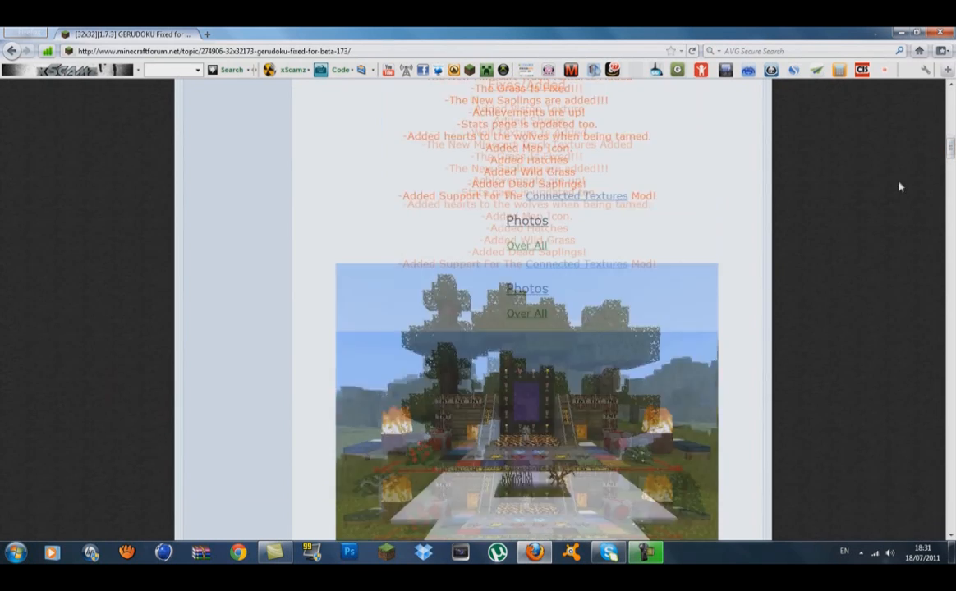
pyautogui.scroll(3)
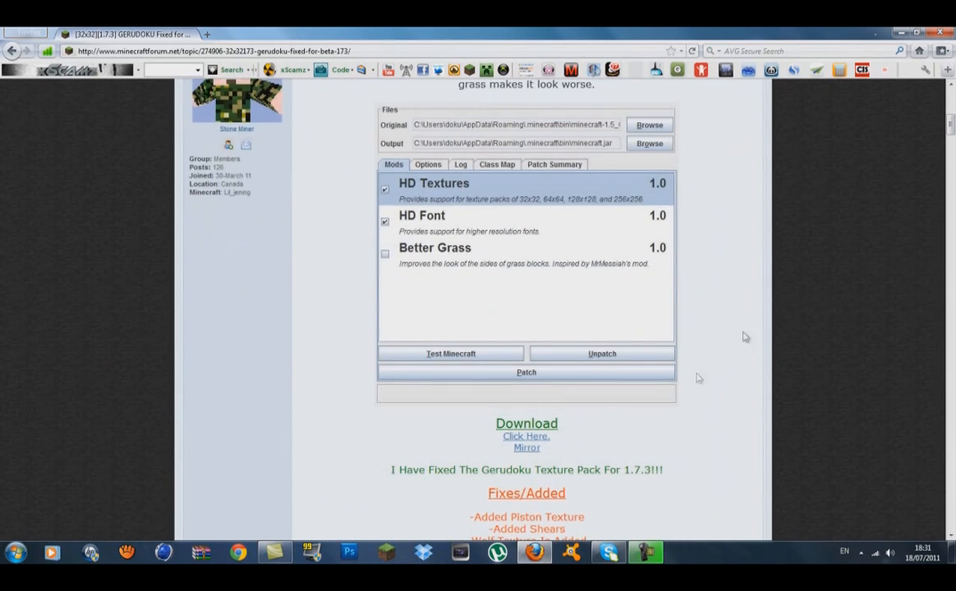
pyautogui.moveTo(525, 436)
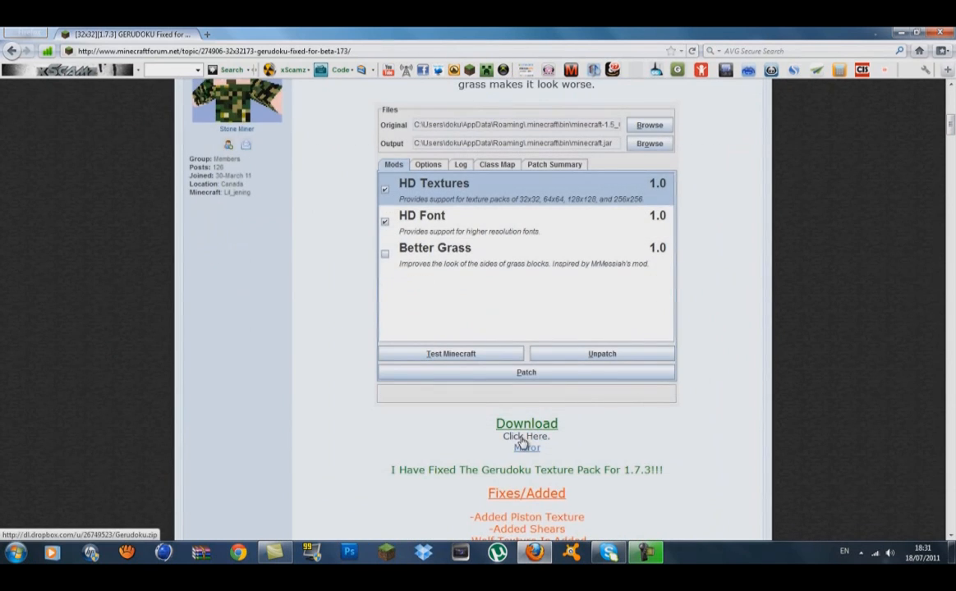
pyautogui.click(526, 436)
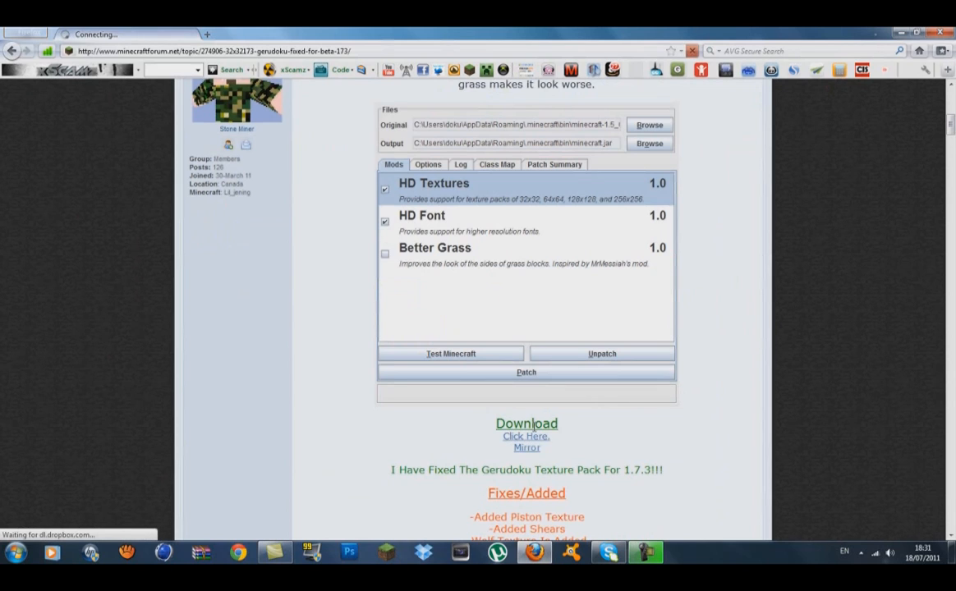
pyautogui.moveTo(840, 413)
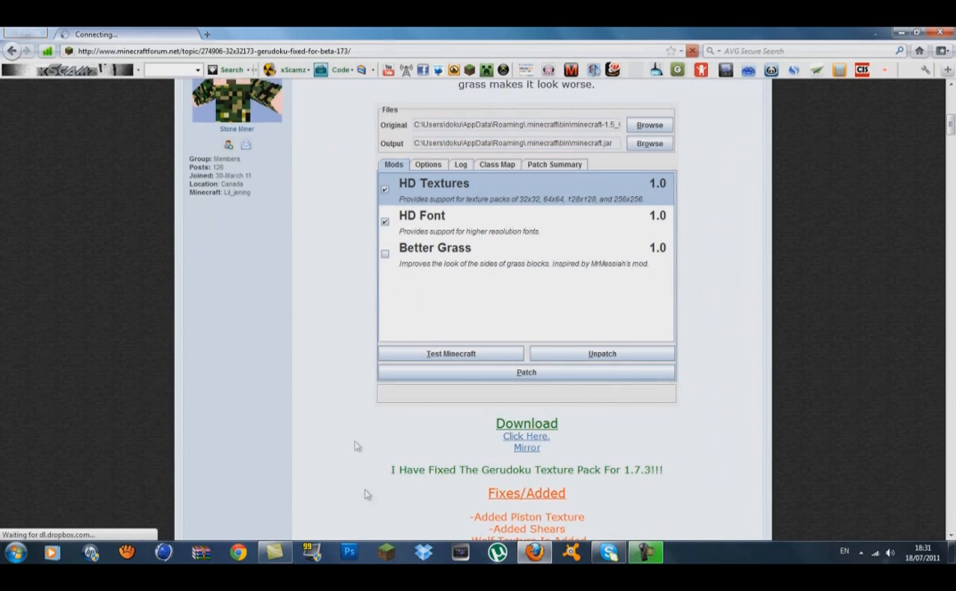
pyautogui.click(526, 436)
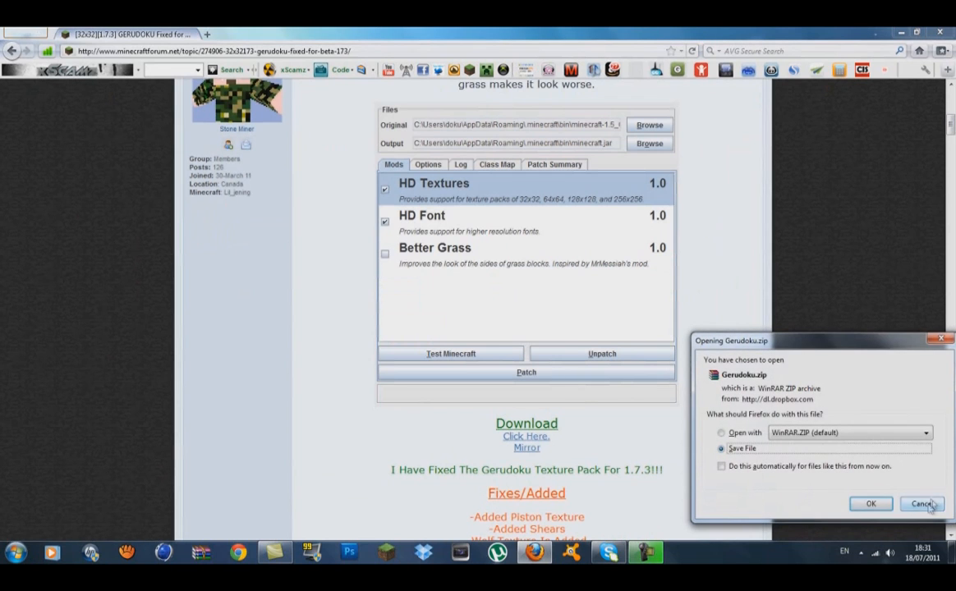
pyautogui.click(921, 503)
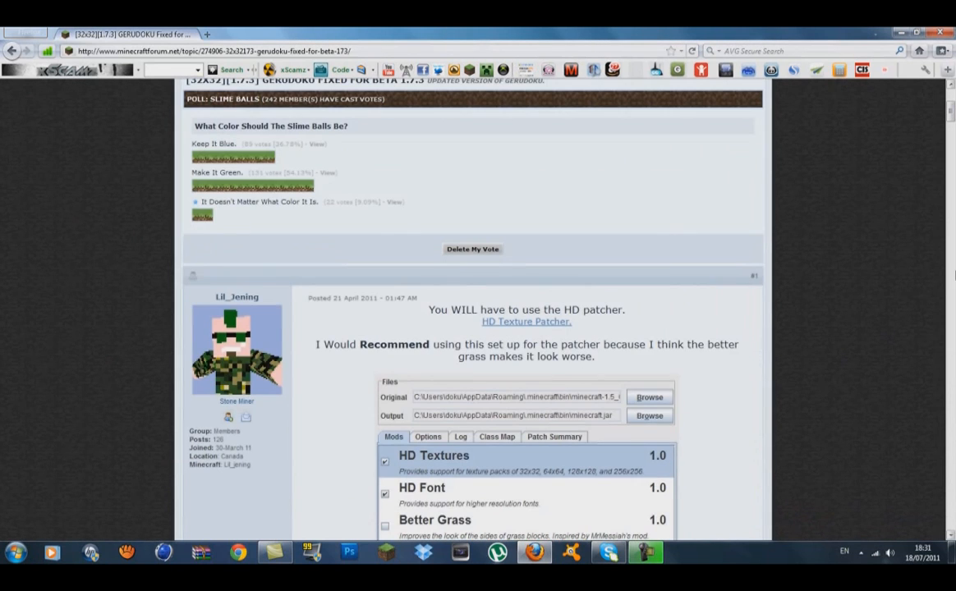
pyautogui.moveTo(512, 266)
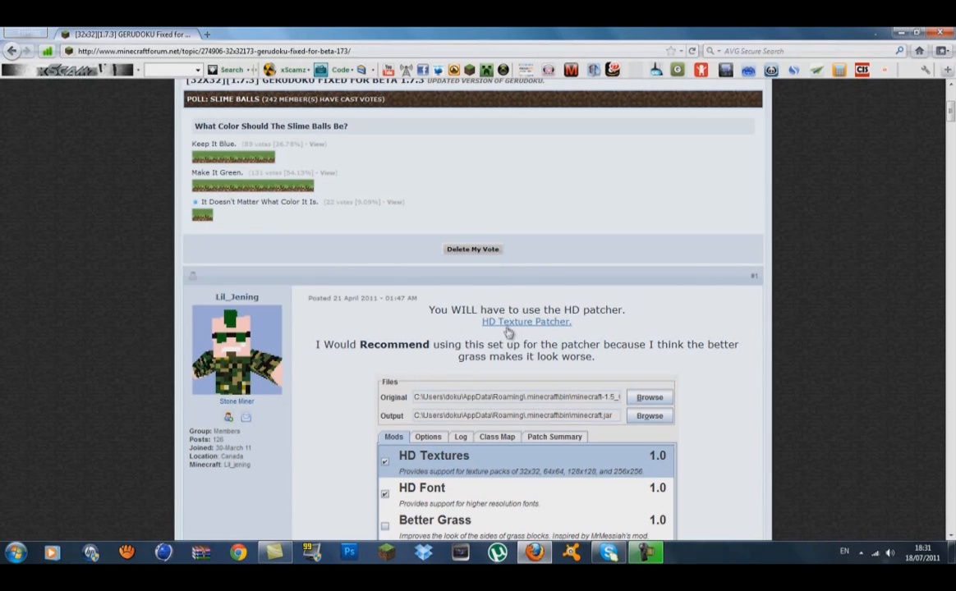
# Open the HD Texture Patcher forum topic and scroll down to its download links.
pyautogui.click(526, 322)
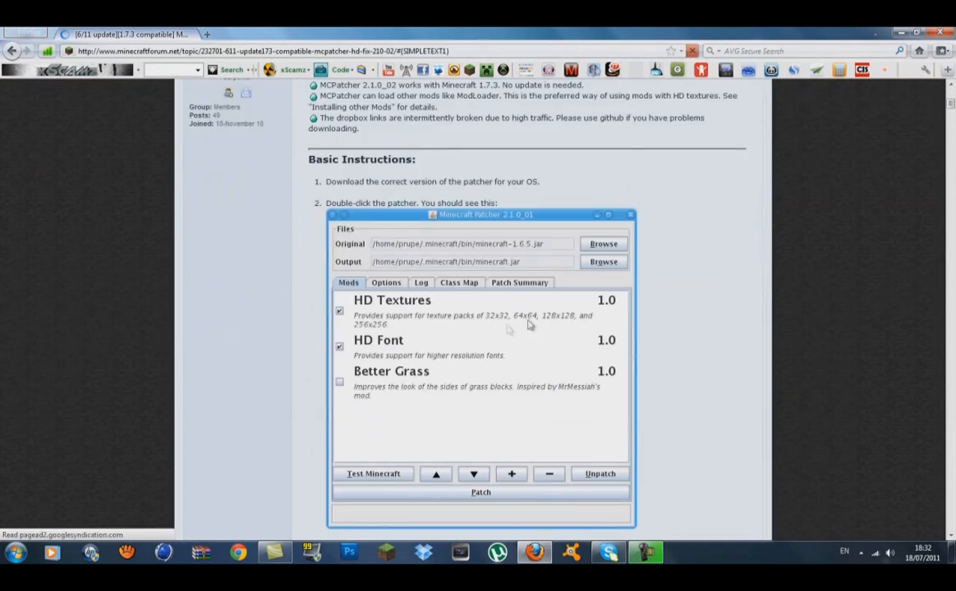
pyautogui.scroll(-3)
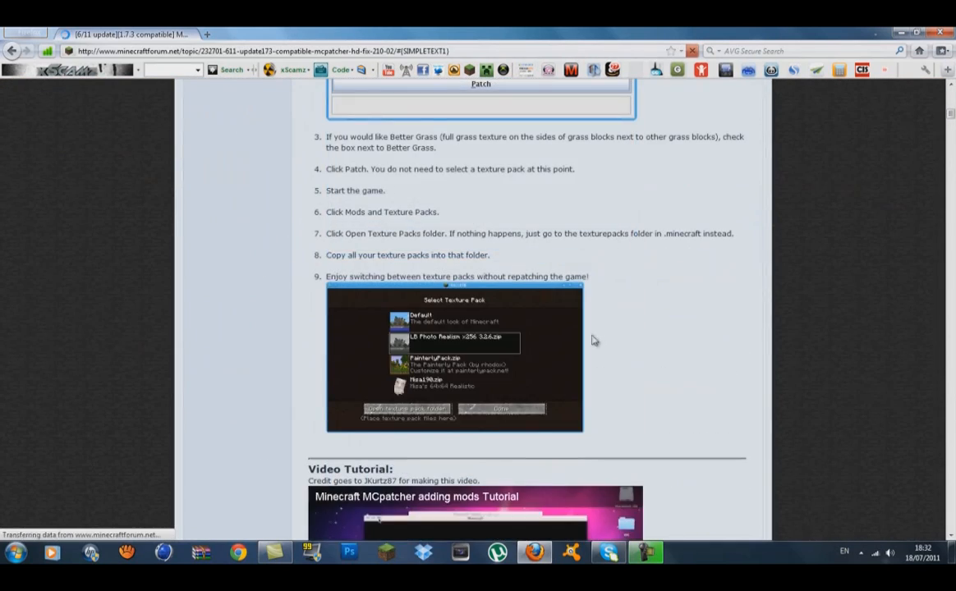
pyautogui.scroll(-3)
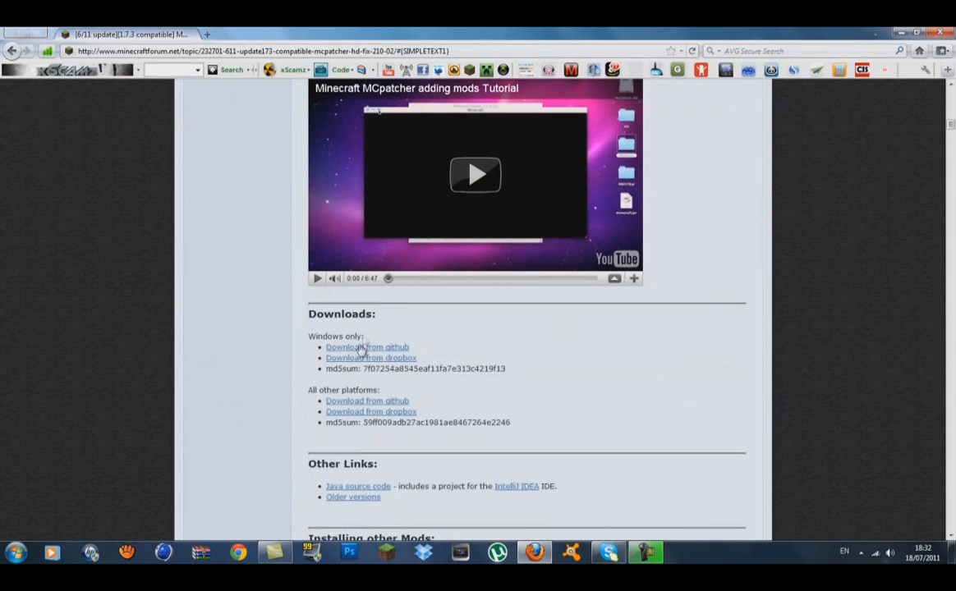
pyautogui.moveTo(367, 347)
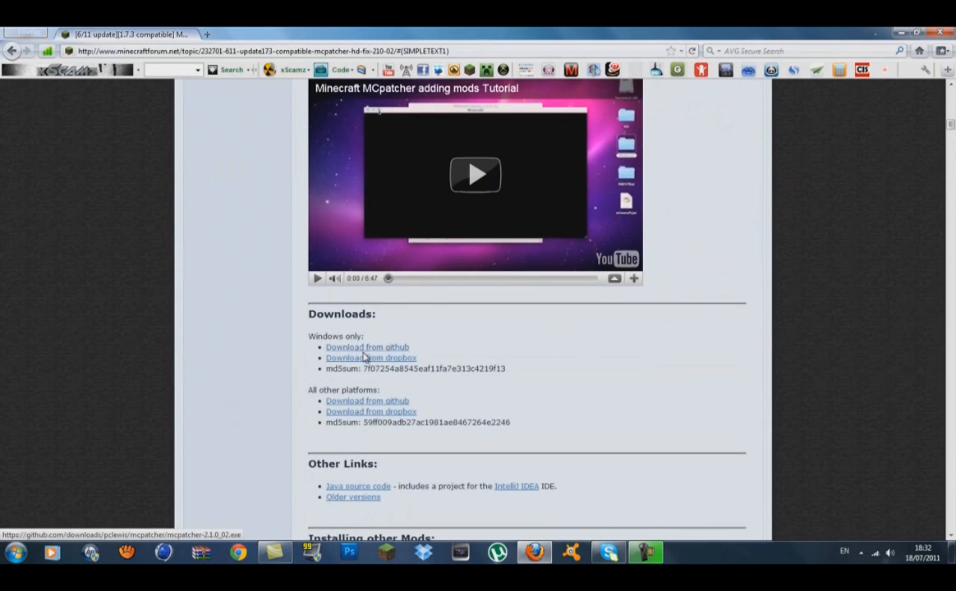
pyautogui.moveTo(458, 355)
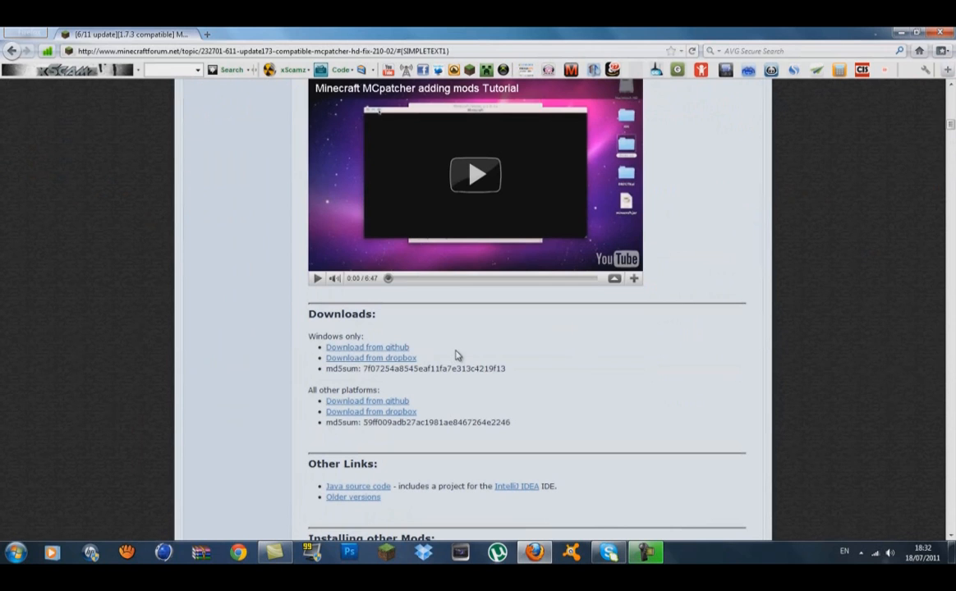
pyautogui.moveTo(403, 411)
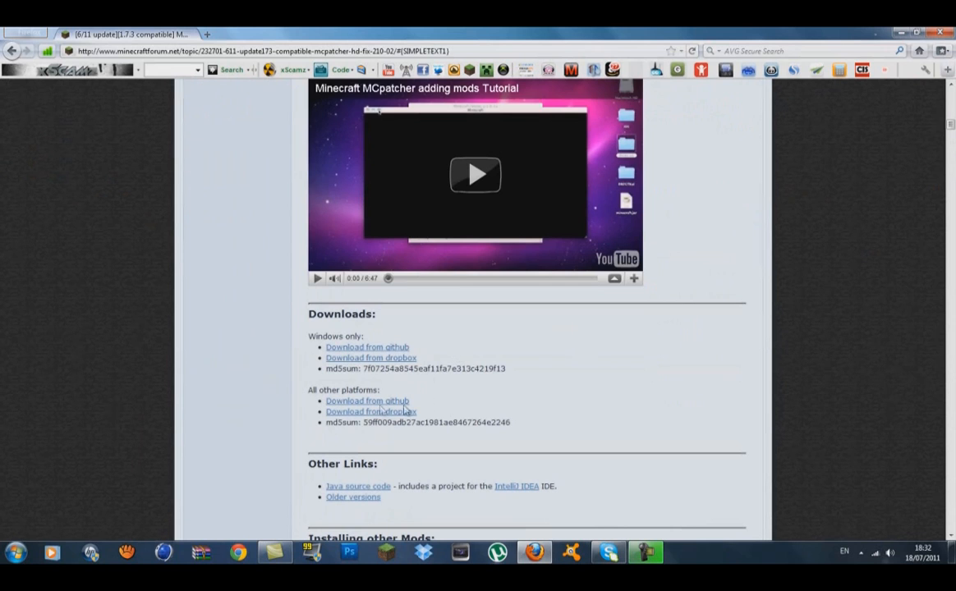
pyautogui.moveTo(273, 424)
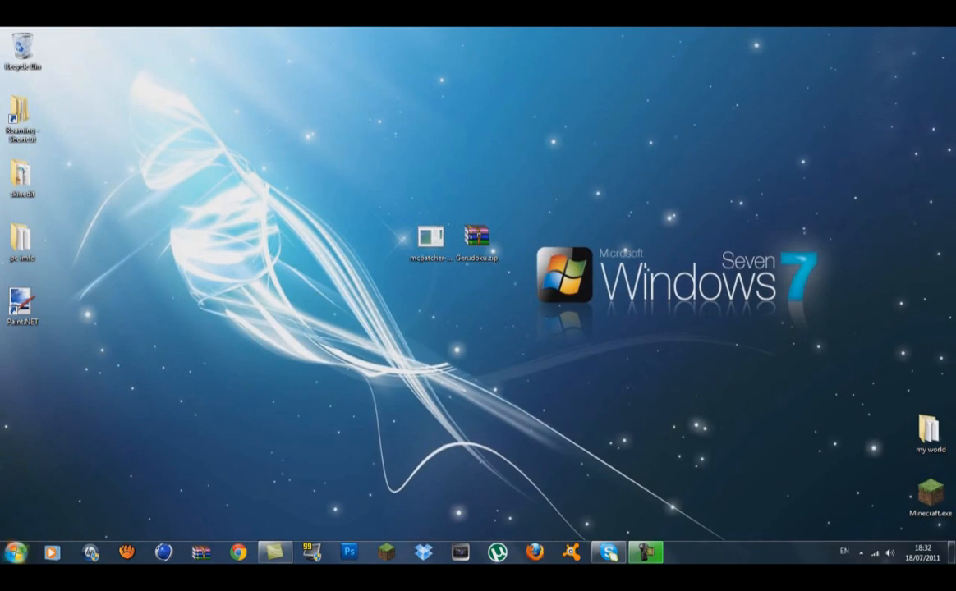
# Browse from %appdata% through Roaming, .minecraft and texturepacks, and open Gerudoku.zip in WinRAR.
pyautogui.click(14, 552)
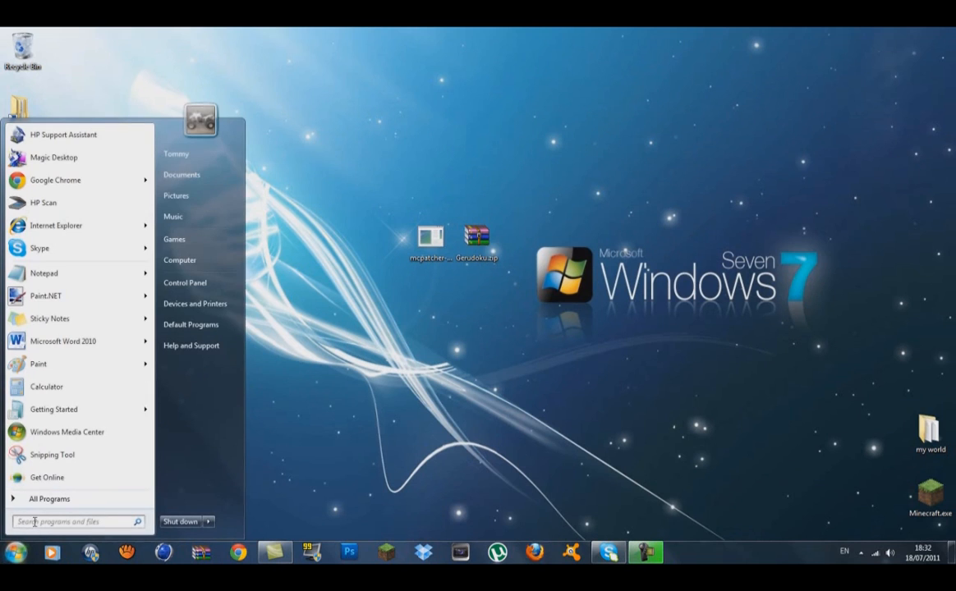
pyautogui.write('%appdata%')
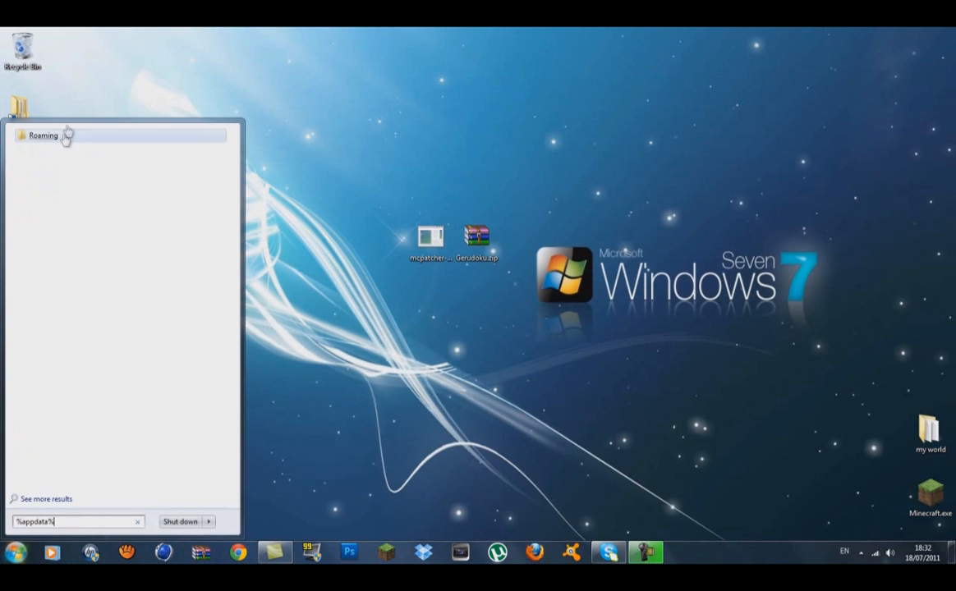
pyautogui.click(42, 135)
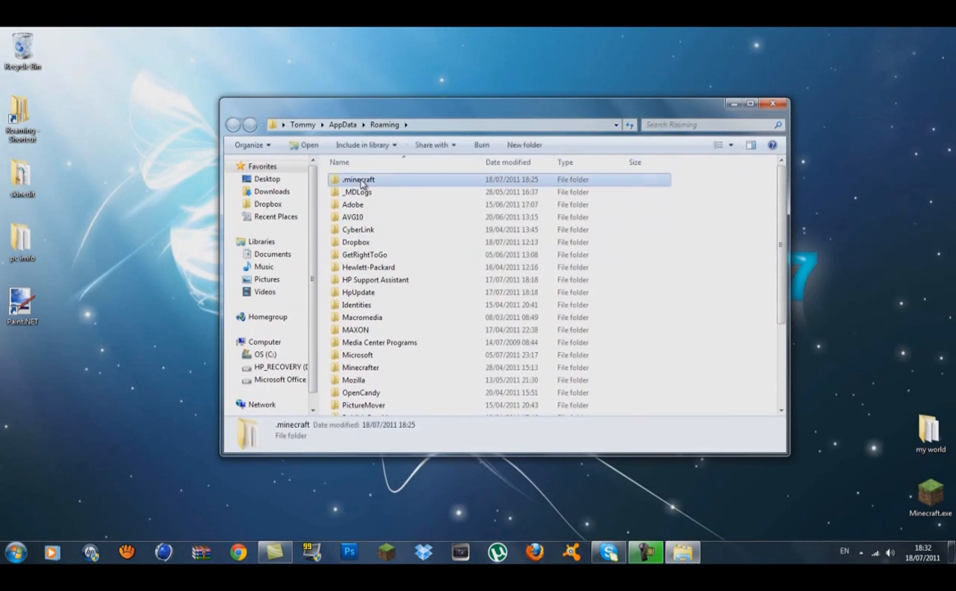
pyautogui.doubleClick(358, 179)
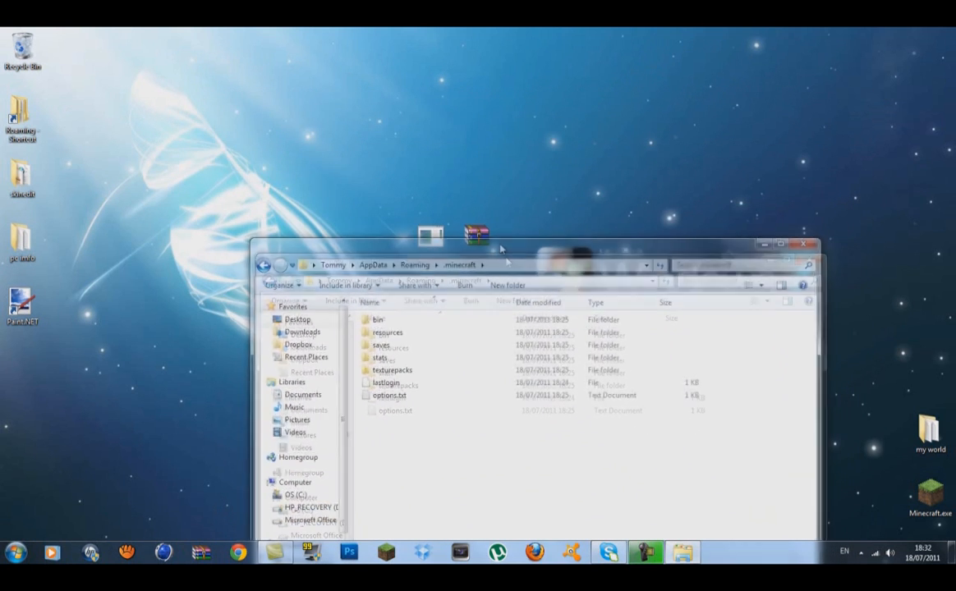
pyautogui.doubleClick(392, 370)
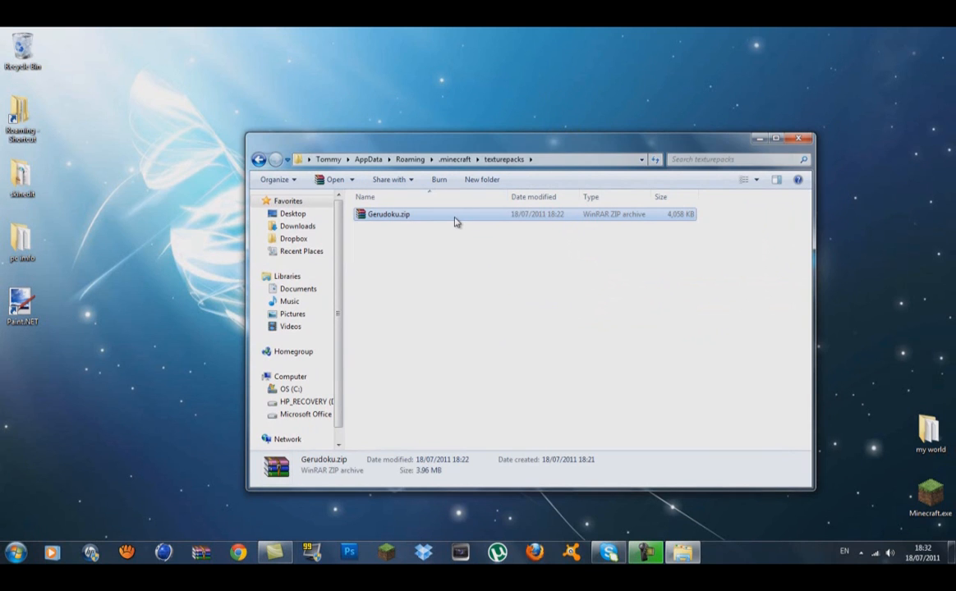
pyautogui.doubleClick(388, 213)
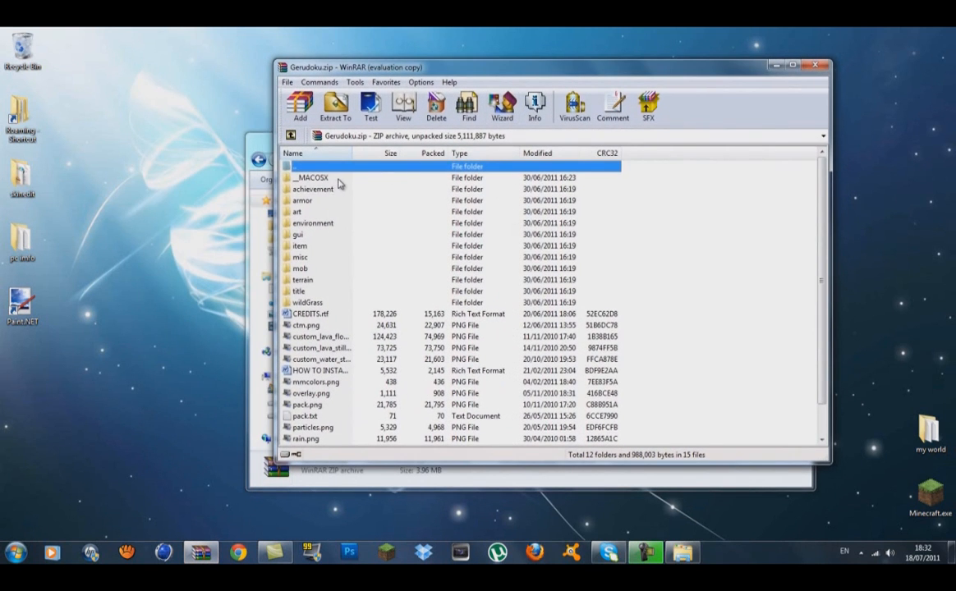
pyautogui.moveTo(372, 367)
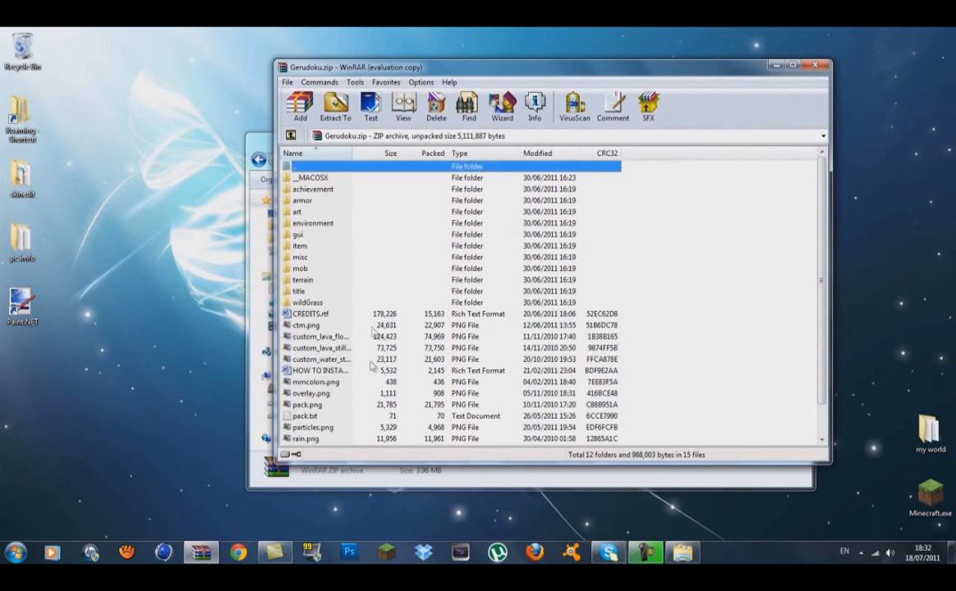
pyautogui.doubleClick(312, 177)
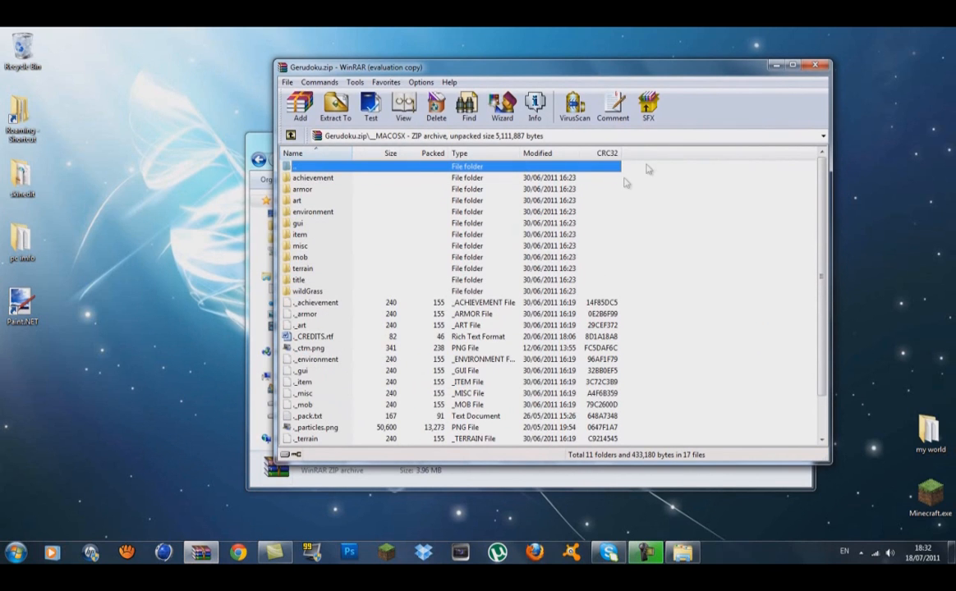
pyautogui.moveTo(289, 374)
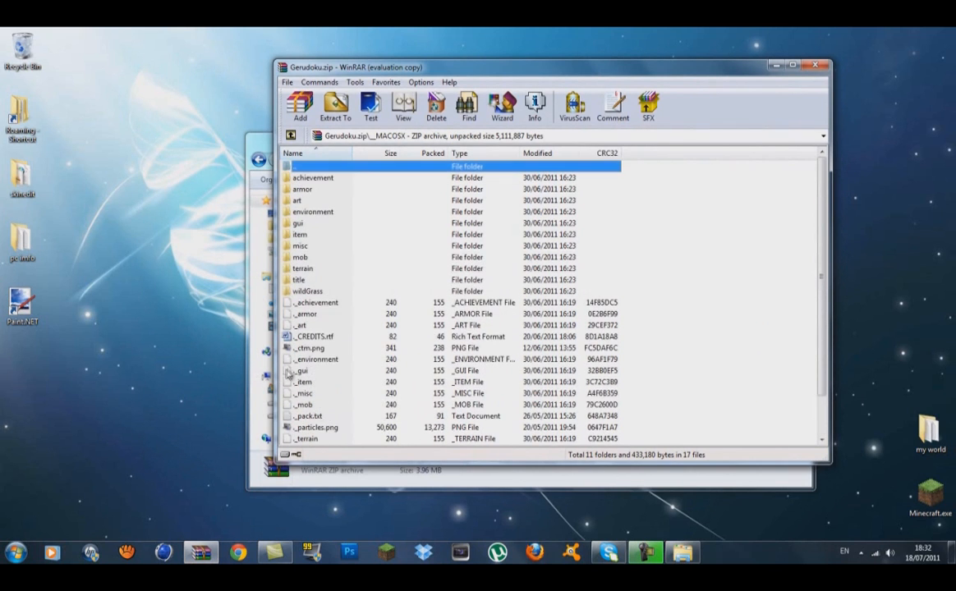
pyautogui.moveTo(407, 167)
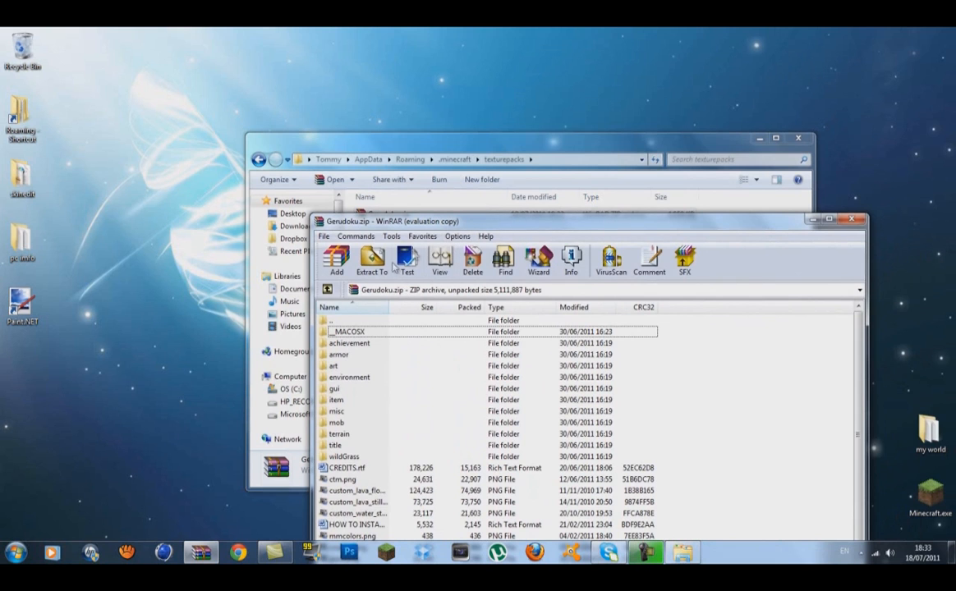
# Close the Gerudoku.zip archive and the texturepacks Explorer window.
pyautogui.click(851, 220)
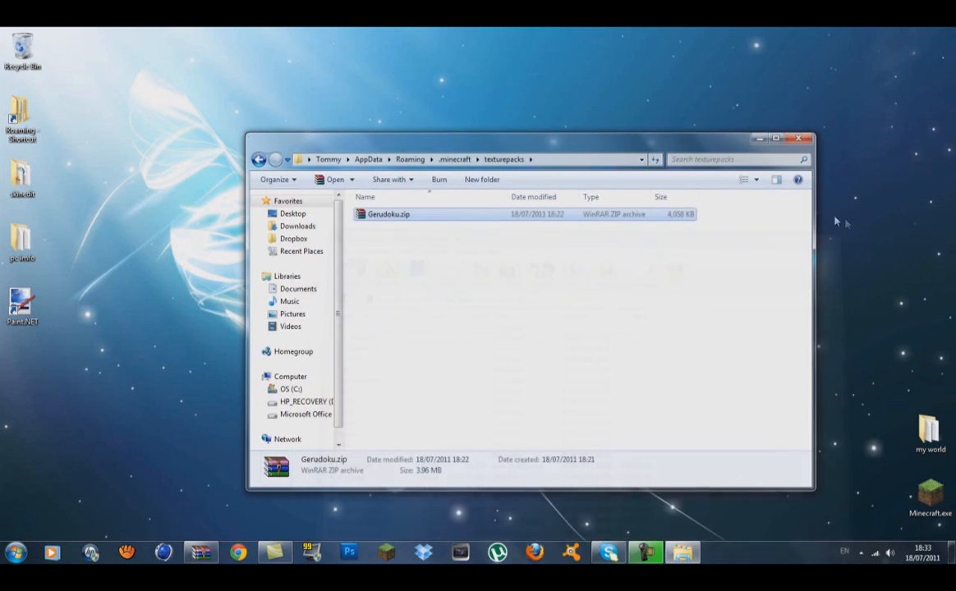
pyautogui.moveTo(450, 214)
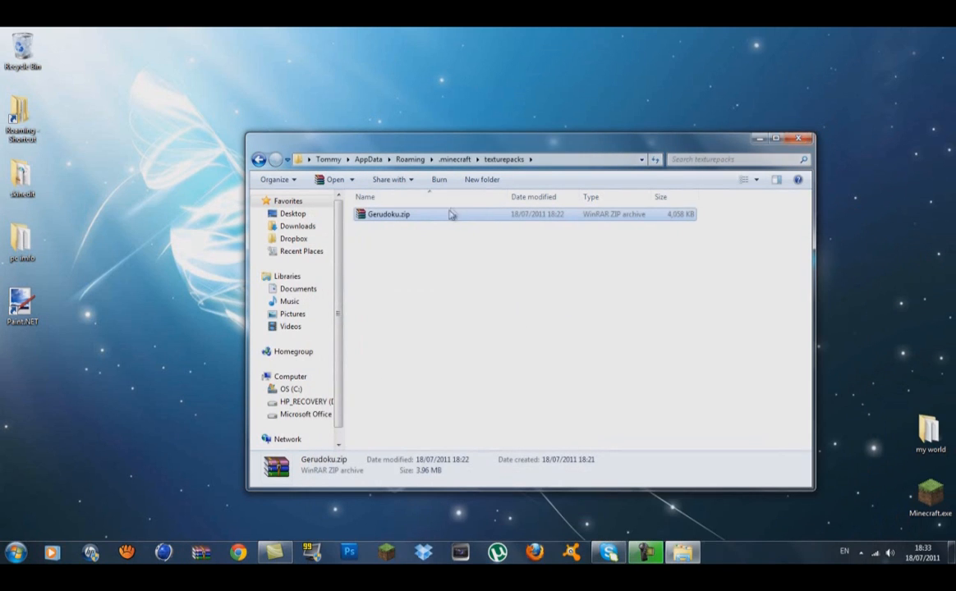
pyautogui.doubleClick(388, 213)
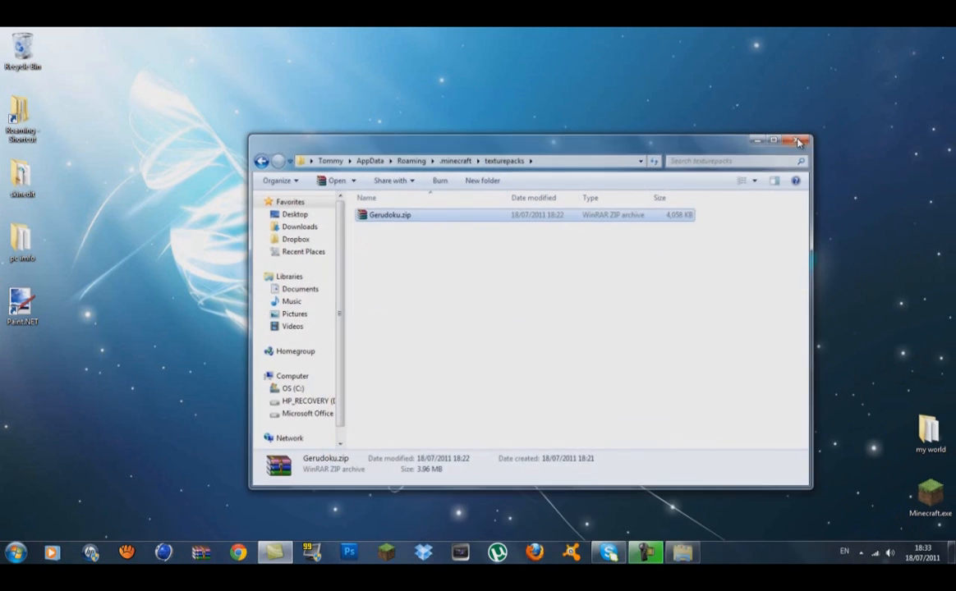
pyautogui.click(799, 140)
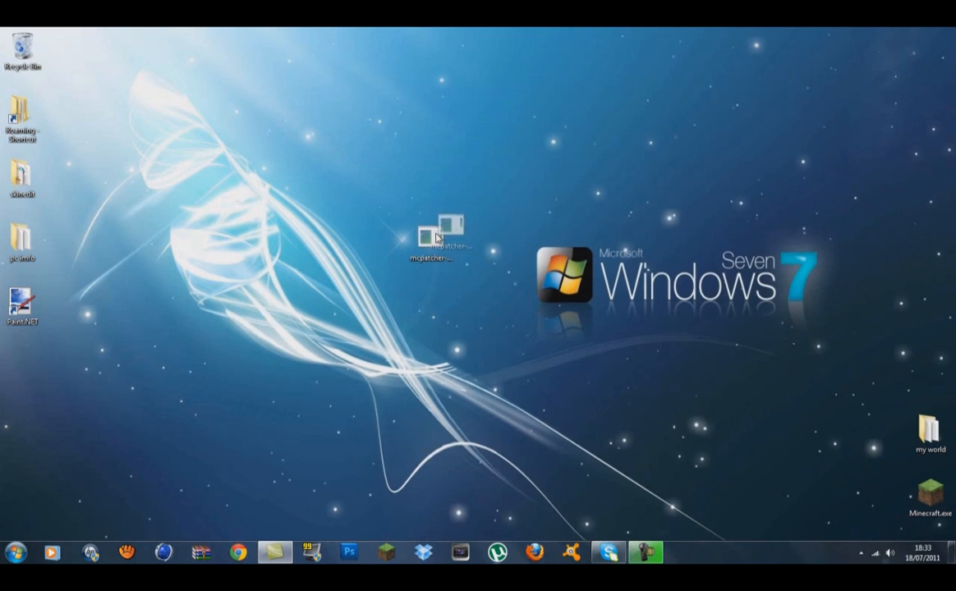
# Launch mcpatcher-2.1.0_02.exe from the desktop, allowing it past the unverified-publisher warning.
pyautogui.doubleClick(431, 238)
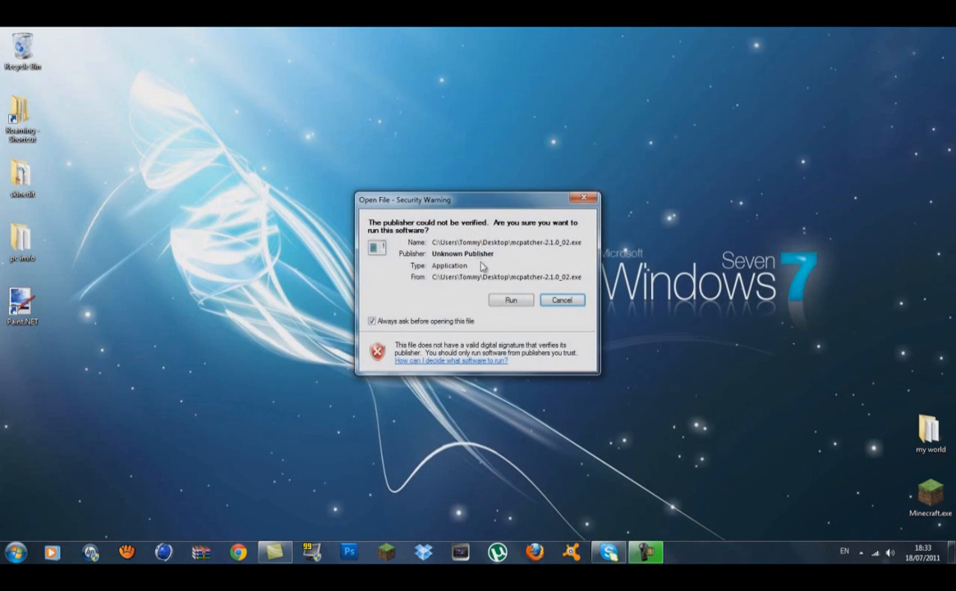
pyautogui.click(510, 299)
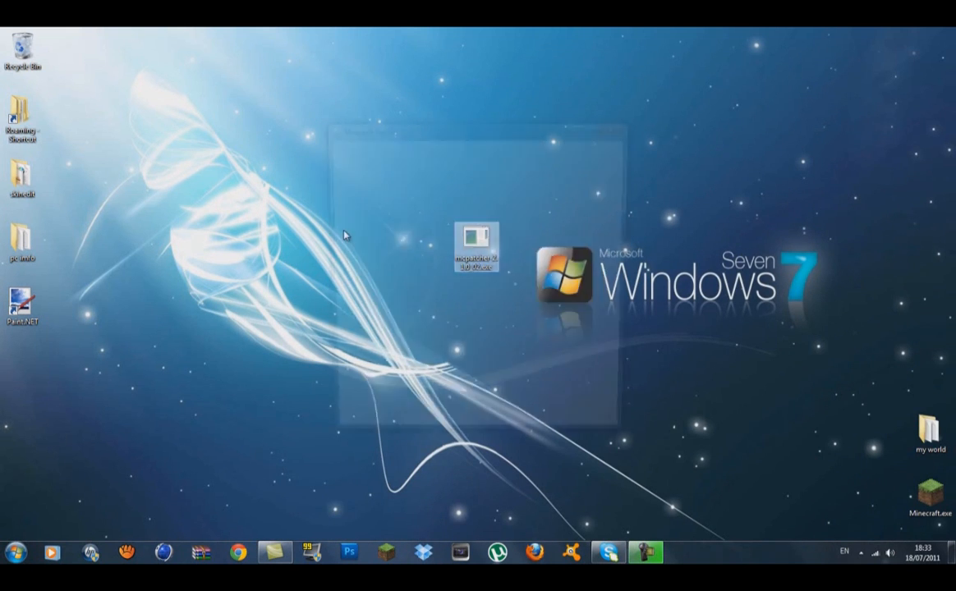
pyautogui.doubleClick(476, 246)
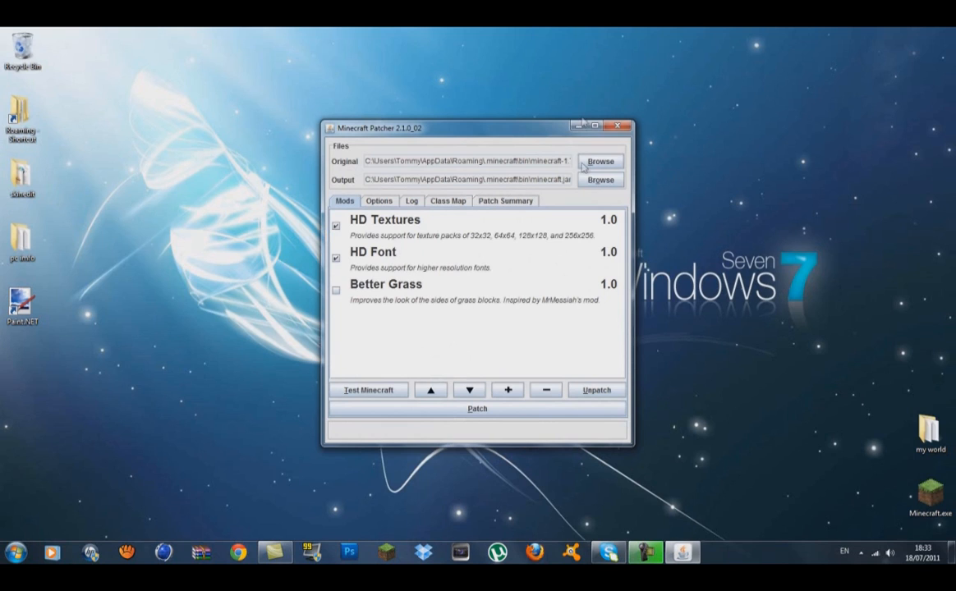
pyautogui.moveTo(443, 156)
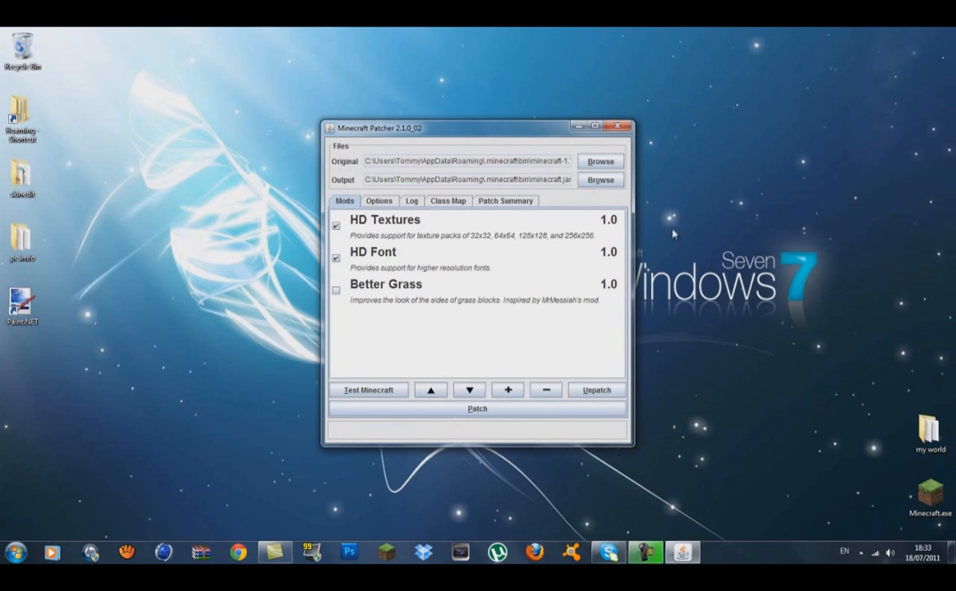
pyautogui.moveTo(380, 215)
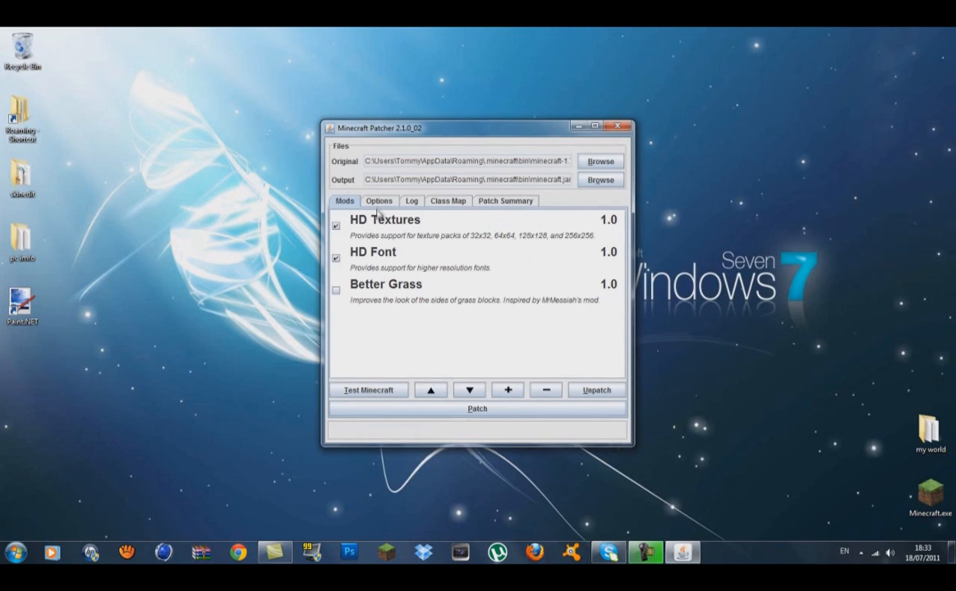
pyautogui.moveTo(546, 247)
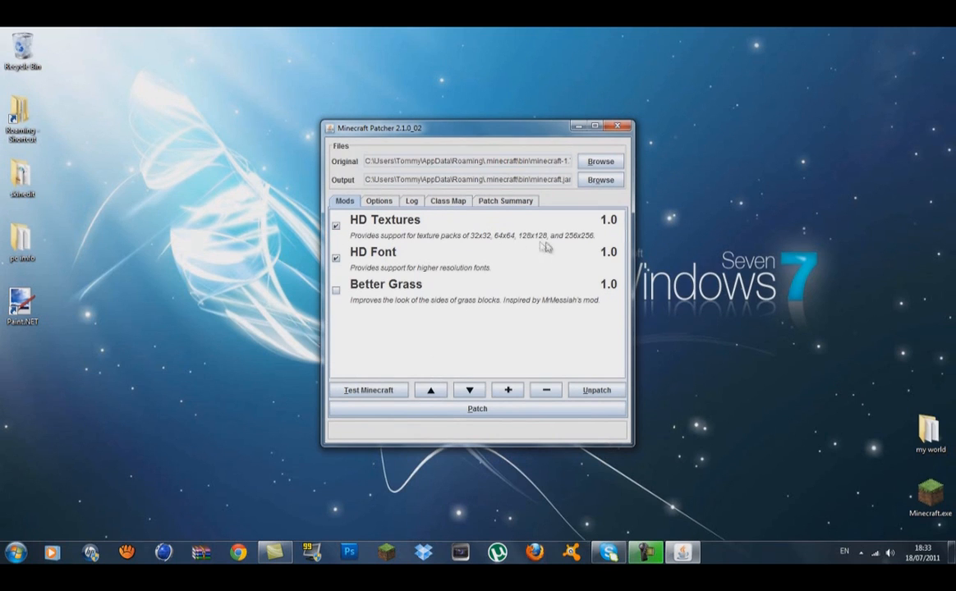
pyautogui.moveTo(350, 273)
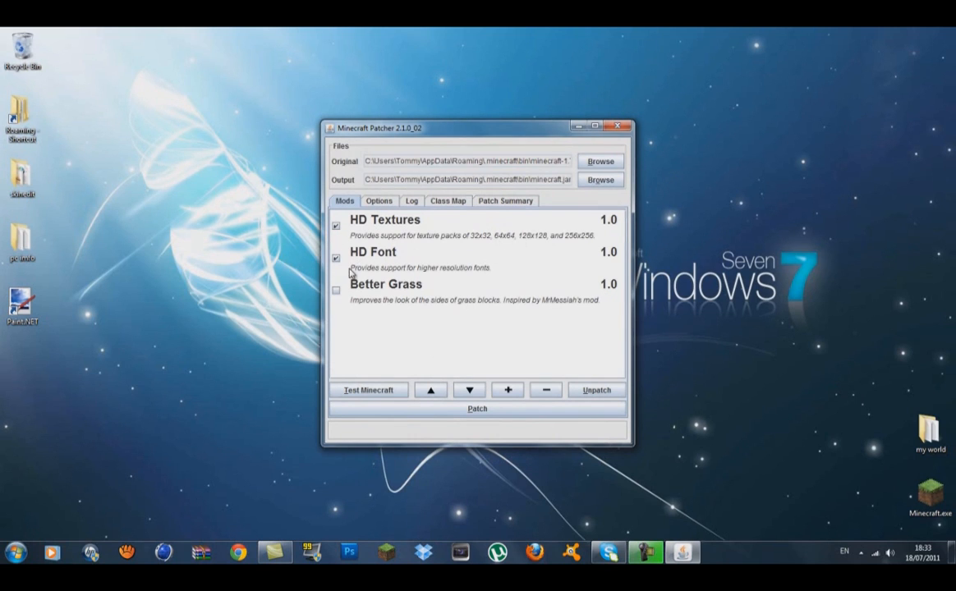
pyautogui.moveTo(355, 320)
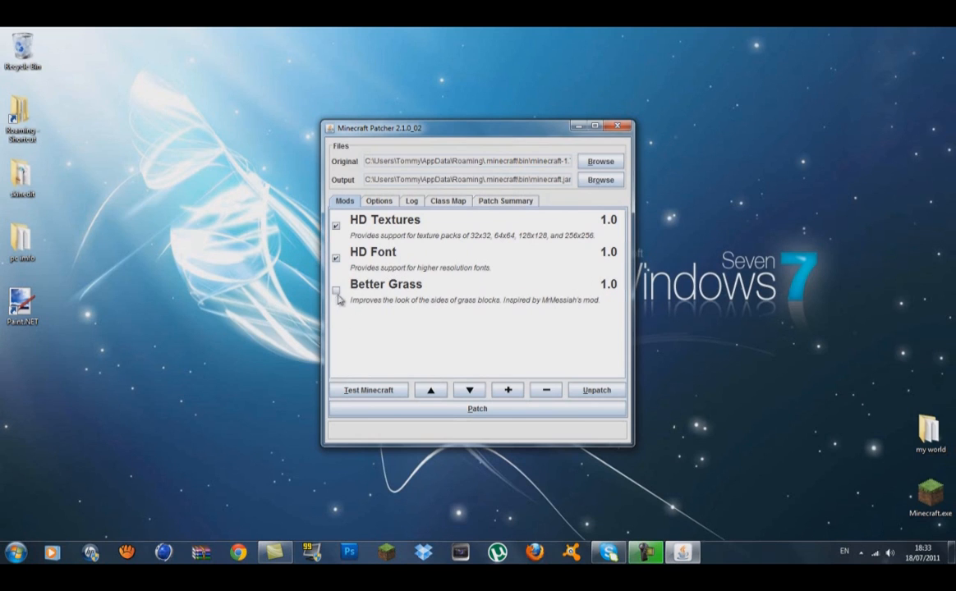
# Turn on Better Grass alongside HD Textures and HD Font, and patch Minecraft.
pyautogui.click(336, 292)
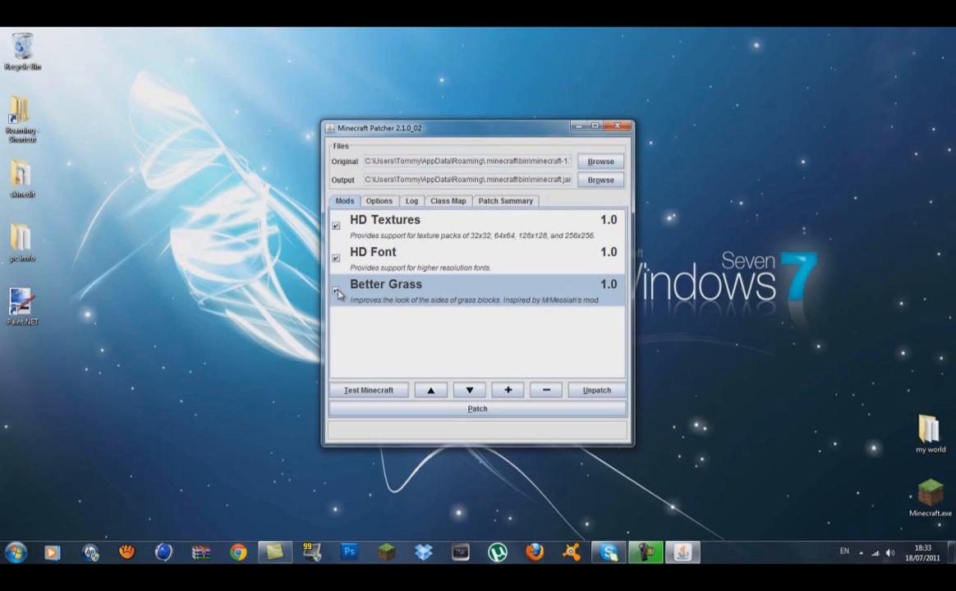
pyautogui.click(336, 290)
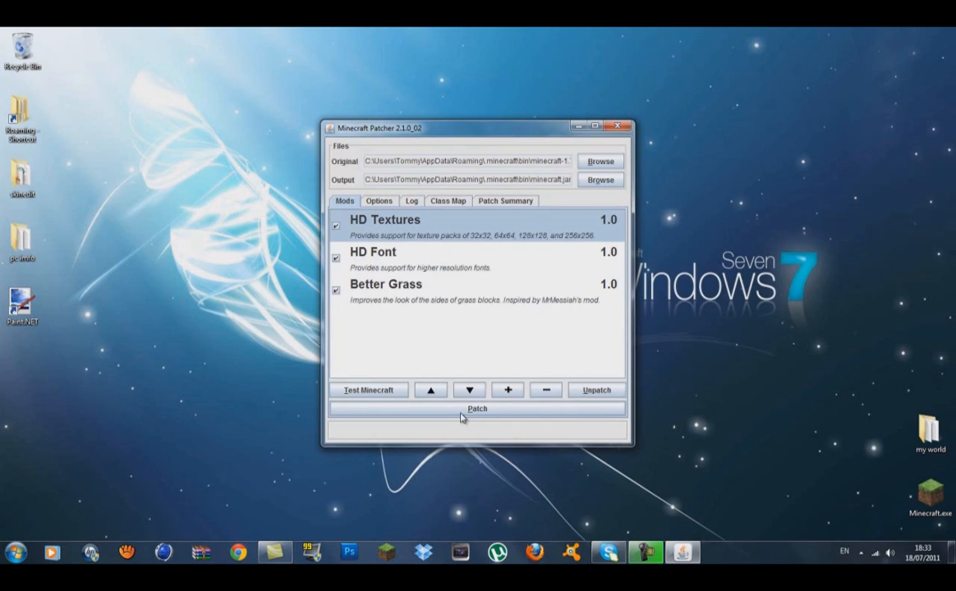
pyautogui.click(477, 409)
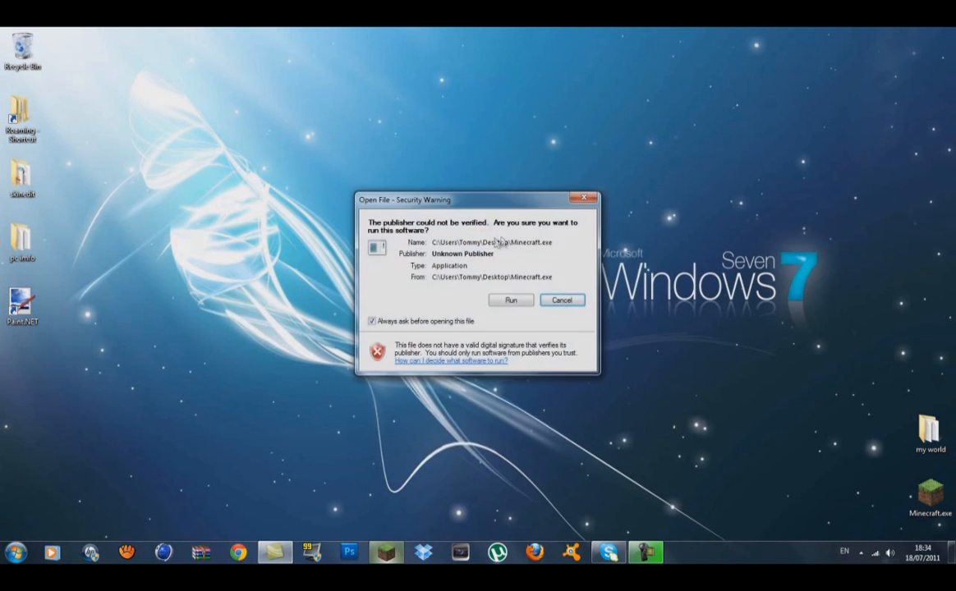
# Allow Minecraft to run and select the Gerudoku.zip texture pack.
pyautogui.click(510, 300)
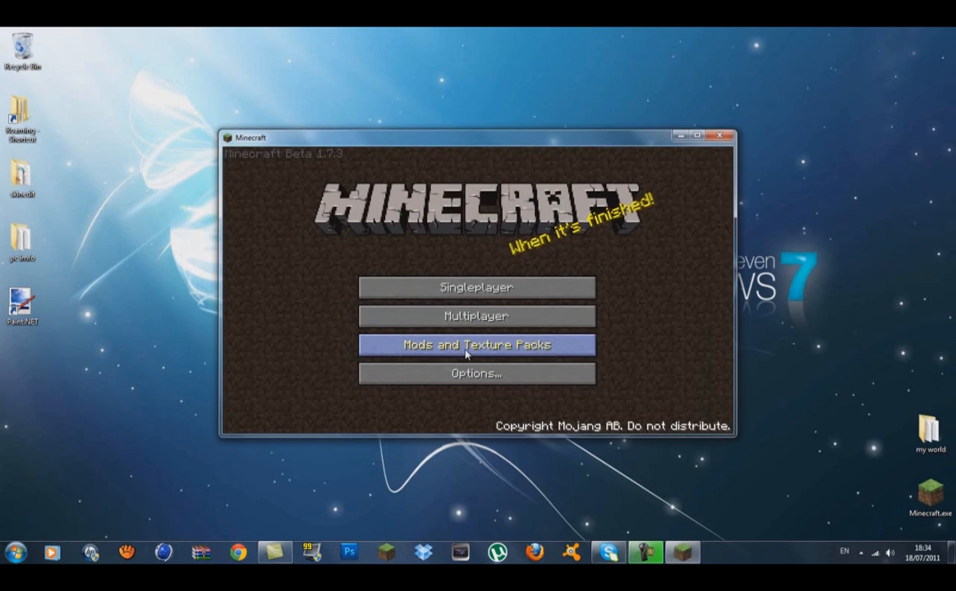
pyautogui.click(476, 344)
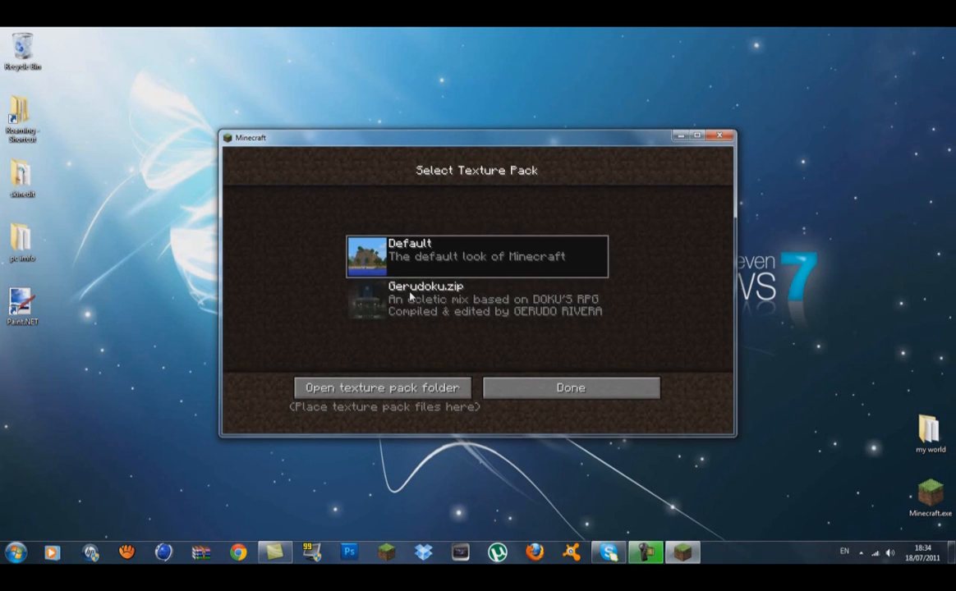
pyautogui.click(570, 387)
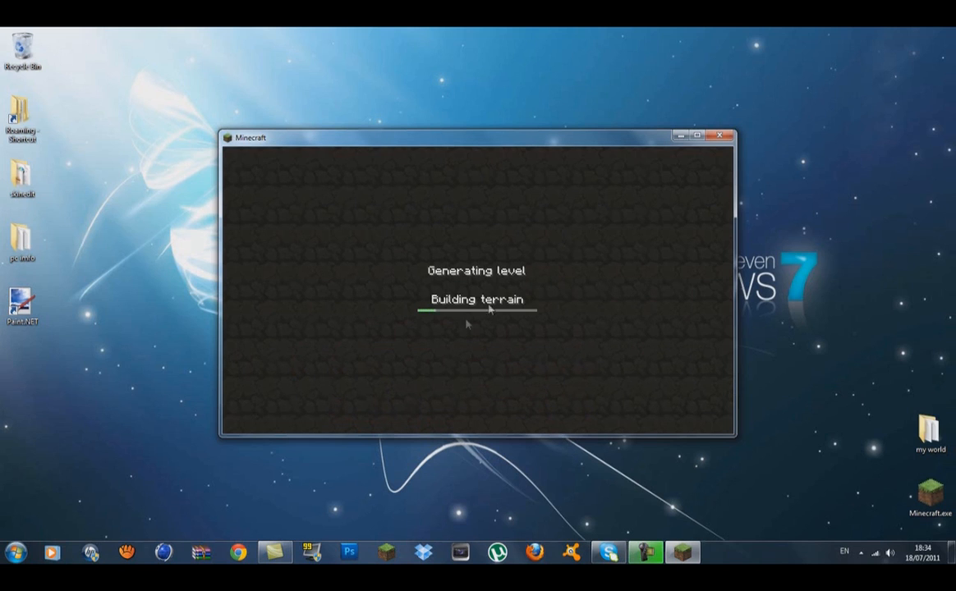
pyautogui.moveTo(645, 358)
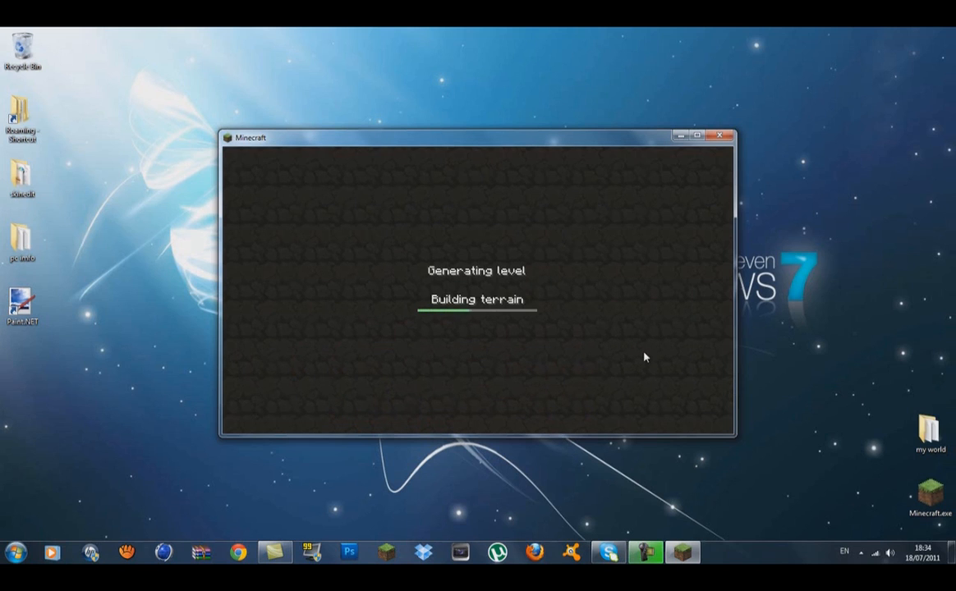
pyautogui.moveTo(577, 341)
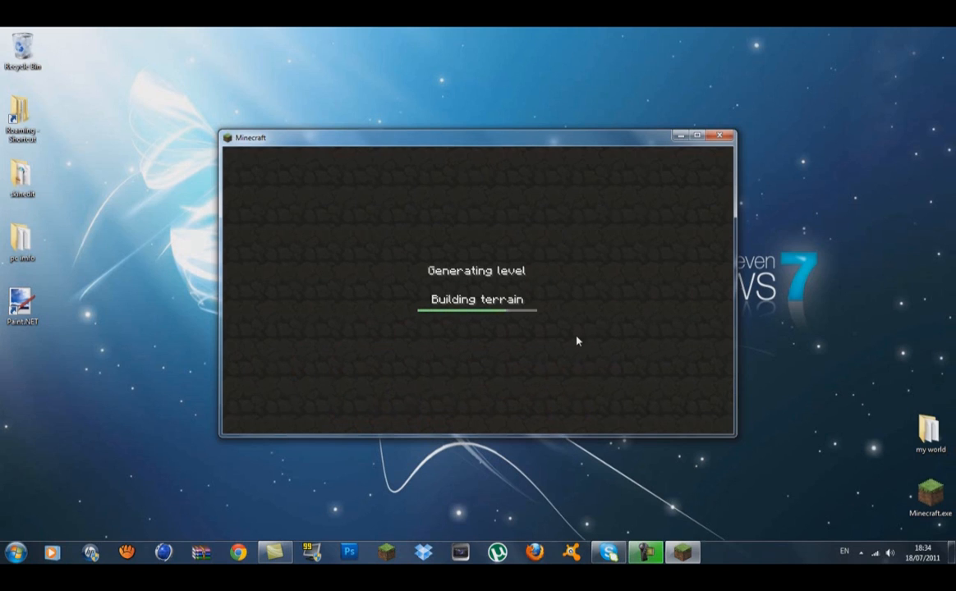
pyautogui.moveTo(575, 193)
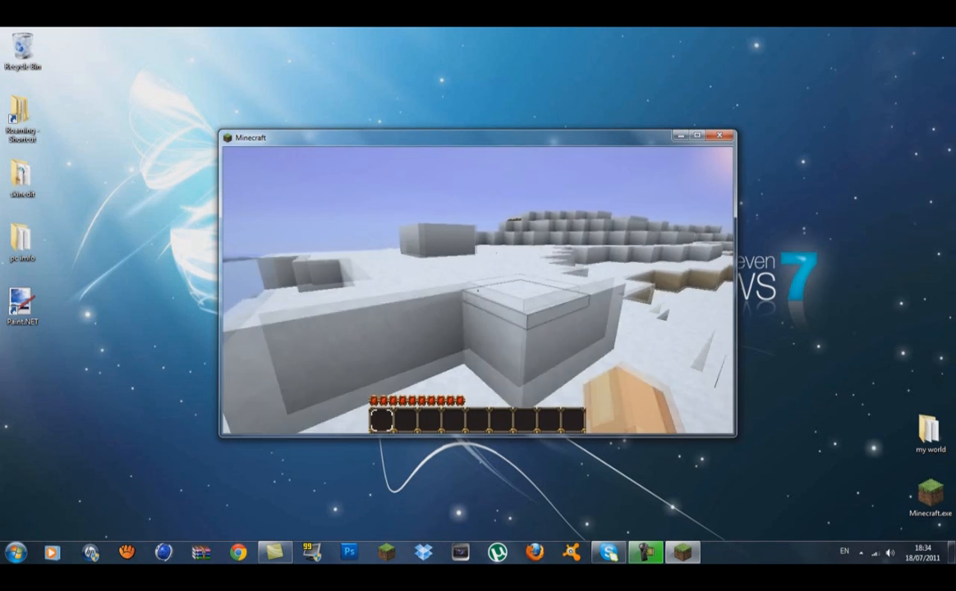
pyautogui.moveTo(478, 291)
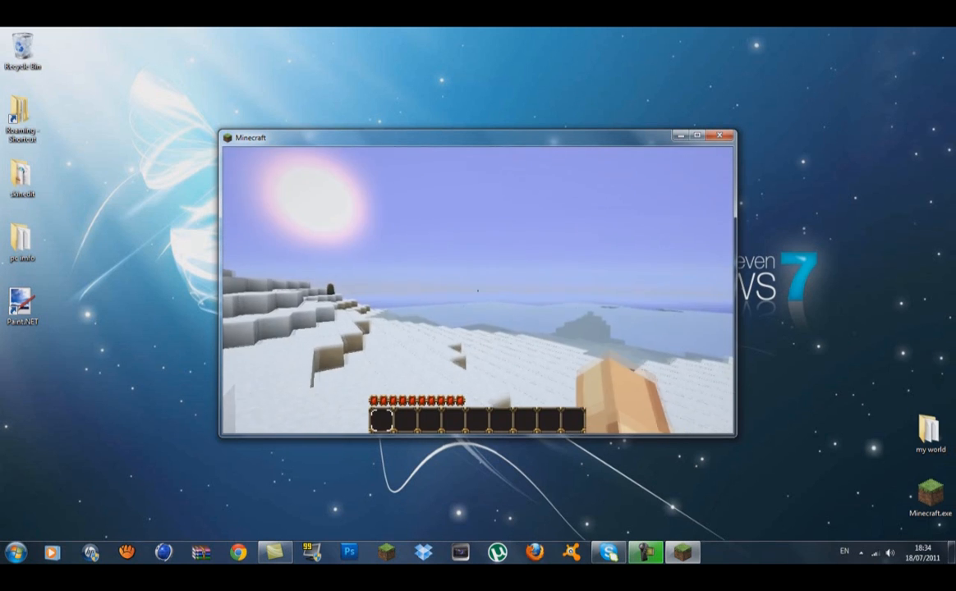